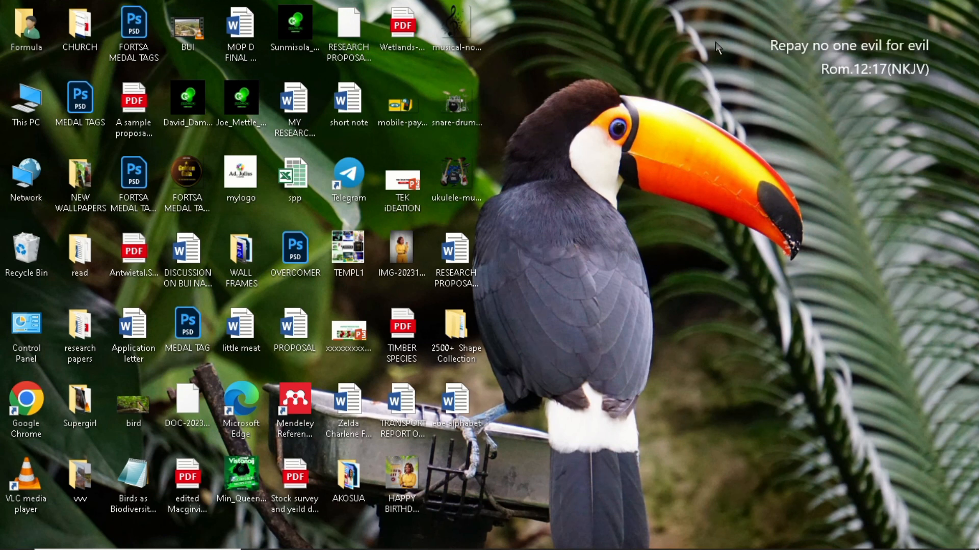
pyautogui.moveTo(629, 27)
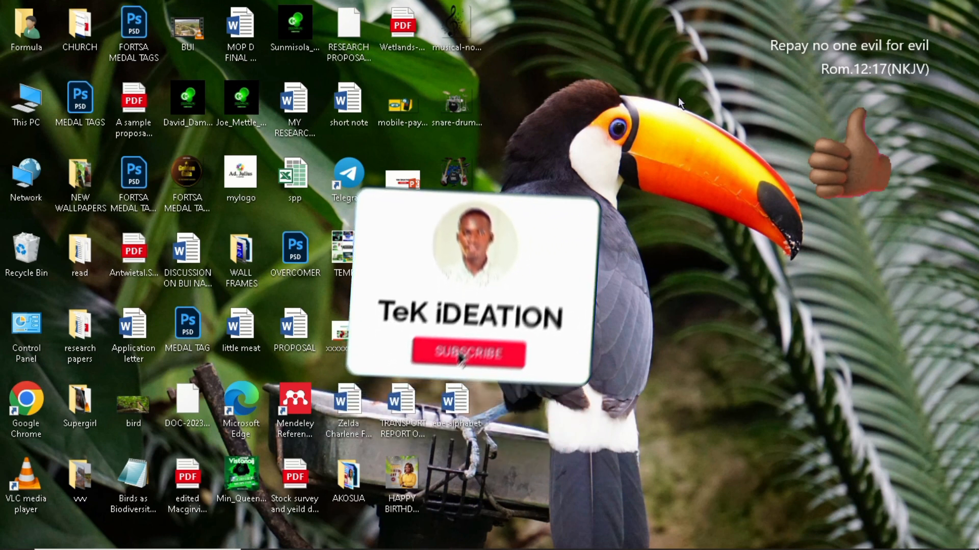
# Step: Show the previews of the open File Explorer windows, Local Disk (G:) and NEW
pyautogui.click(467, 354)
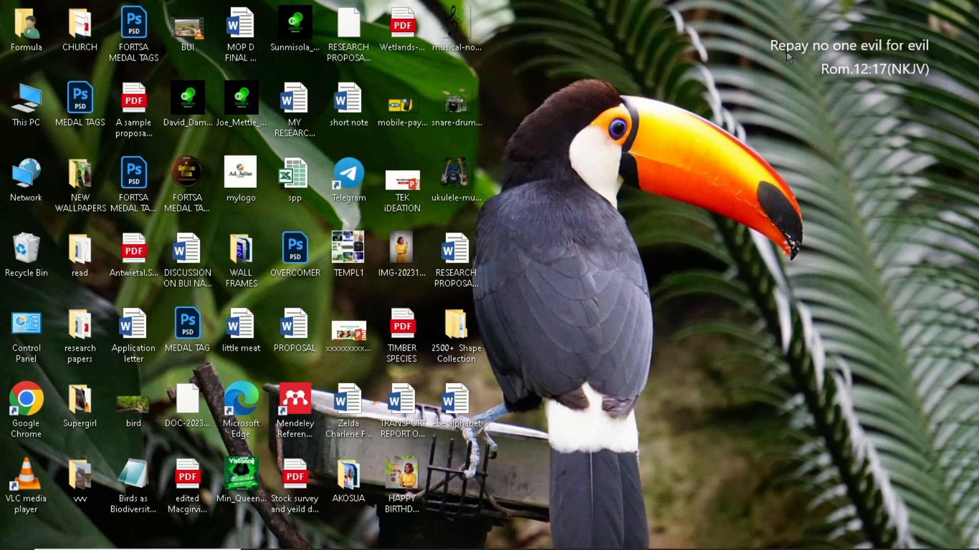
pyautogui.moveTo(774, 73)
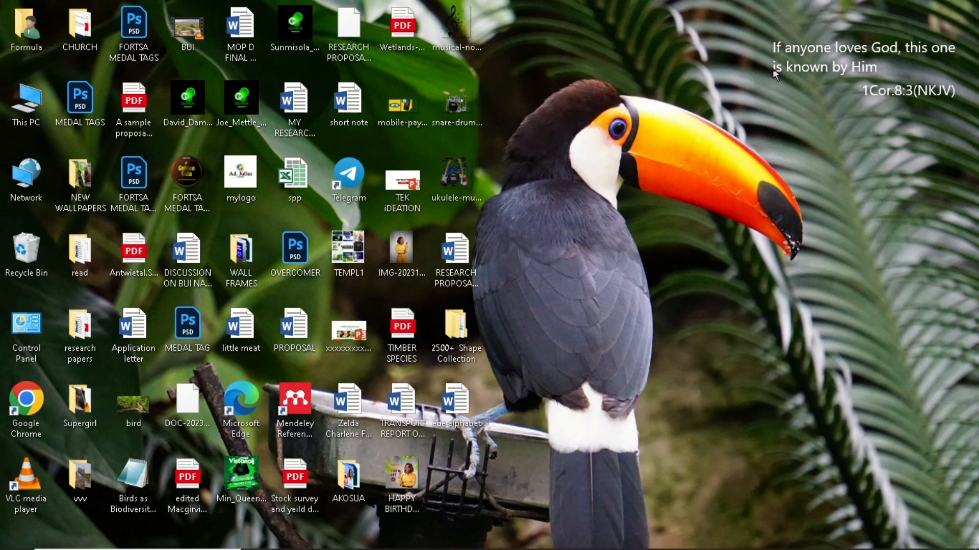
pyautogui.moveTo(602, 265)
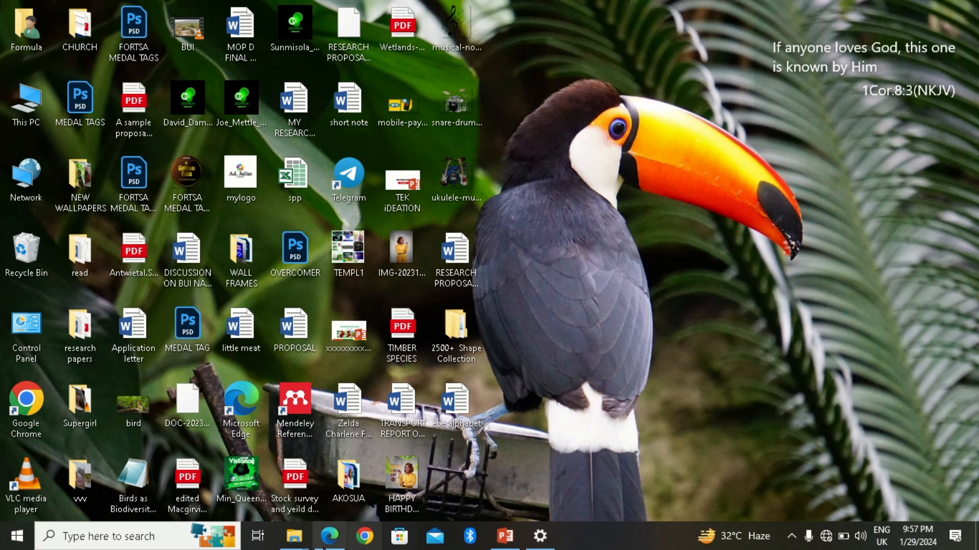
pyautogui.moveTo(294, 535)
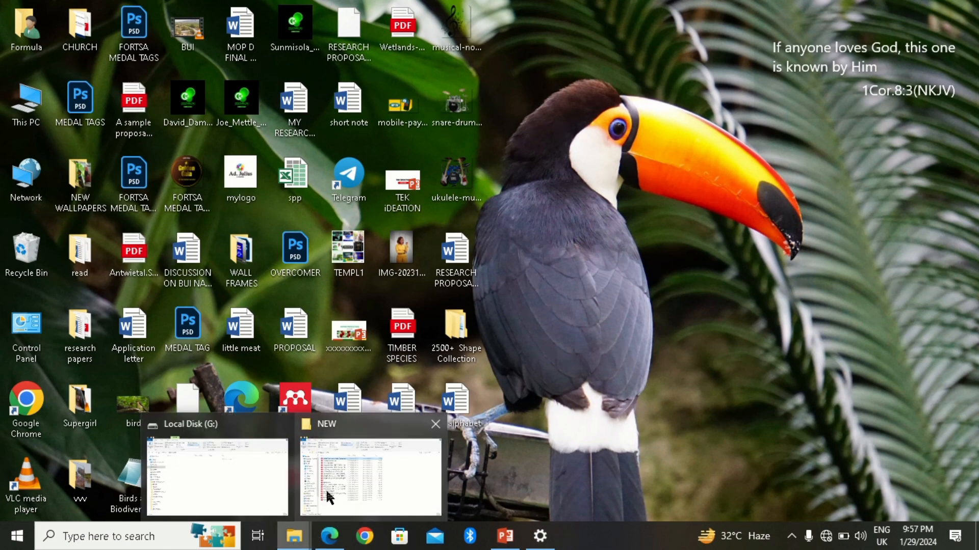
# Step: Browse the NEW folder of PDFs, go to This PC and open the empty Local Disk (G:)
pyautogui.click(370, 474)
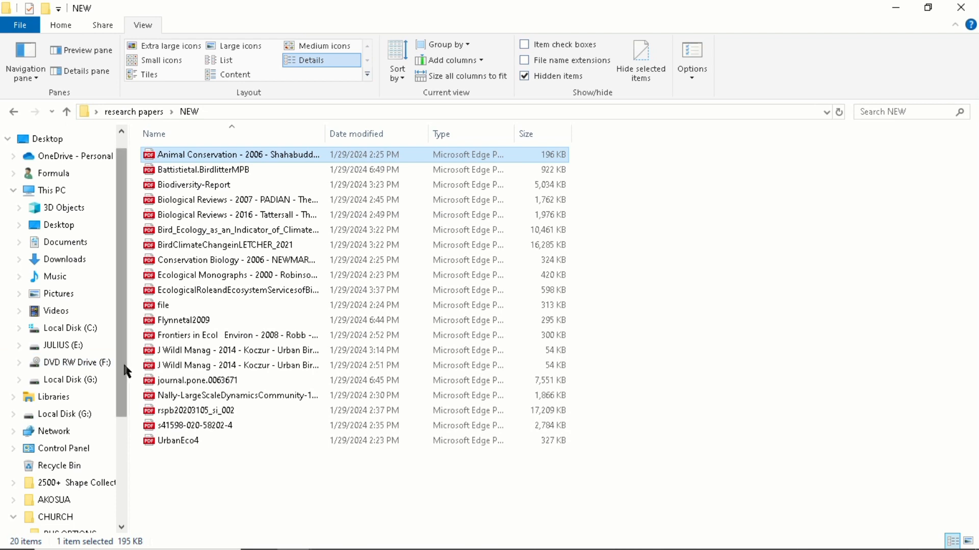
pyautogui.scroll(-3)
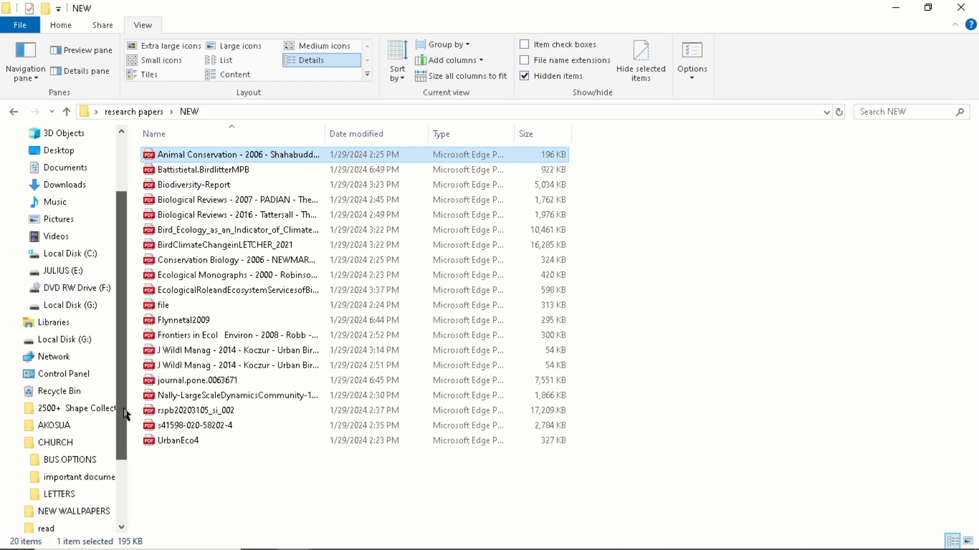
pyautogui.scroll(3)
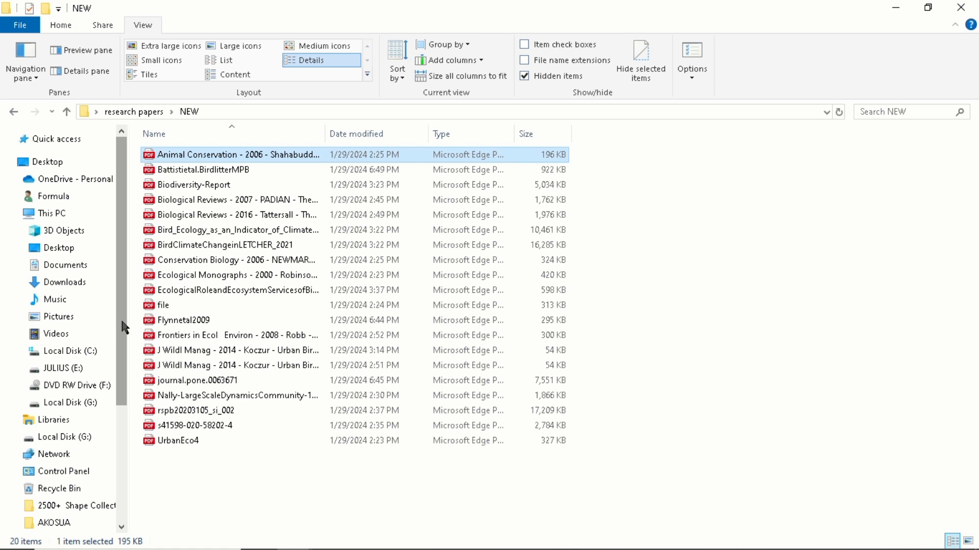
pyautogui.click(70, 402)
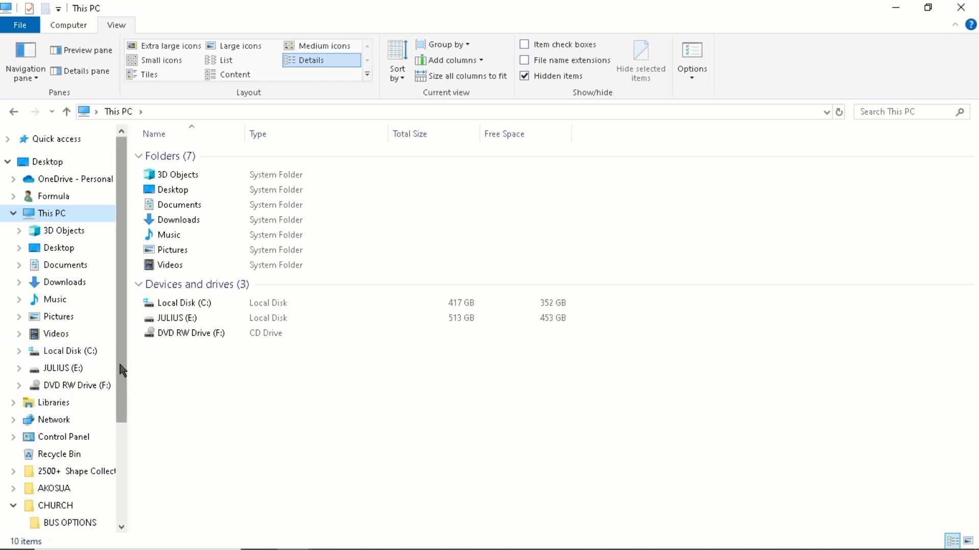
pyautogui.moveTo(121, 318)
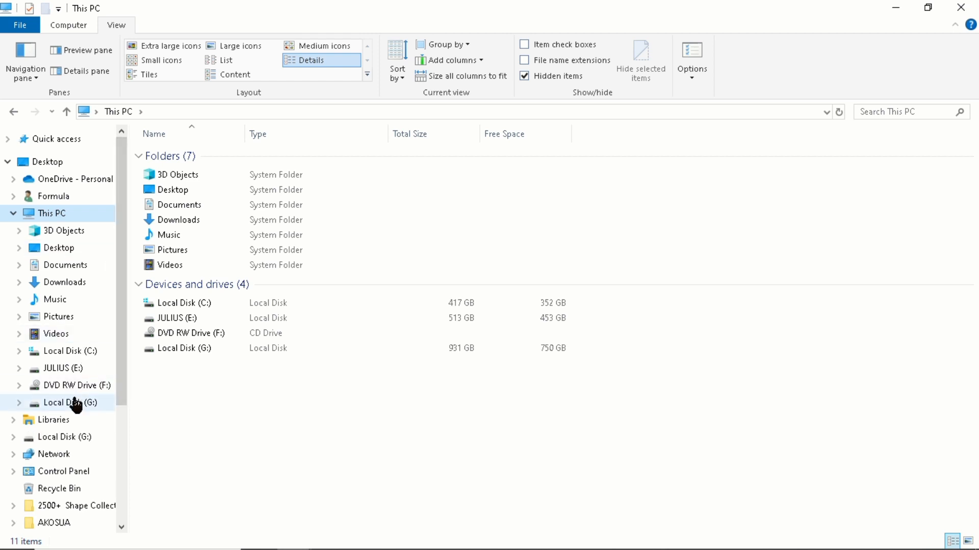
pyautogui.doubleClick(70, 403)
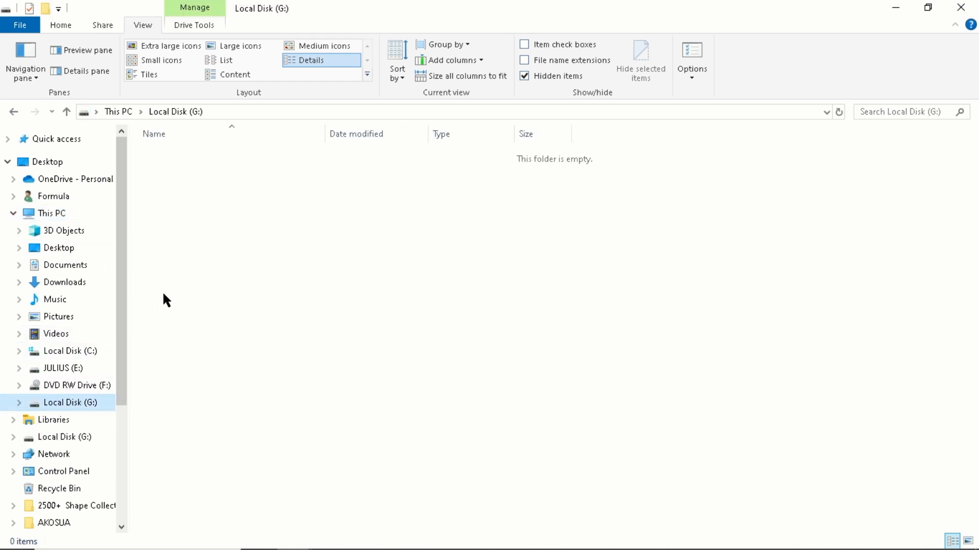
pyautogui.moveTo(191, 230)
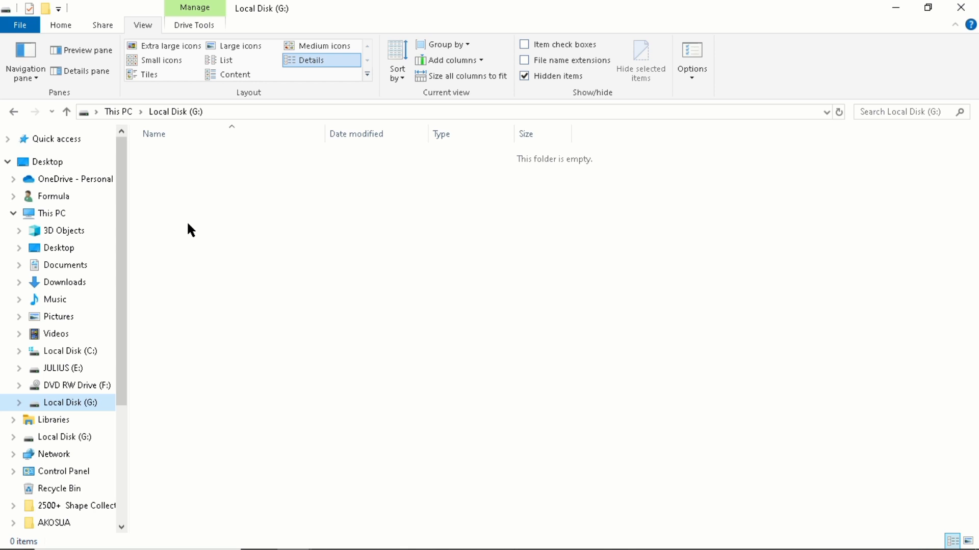
pyautogui.moveTo(94, 55)
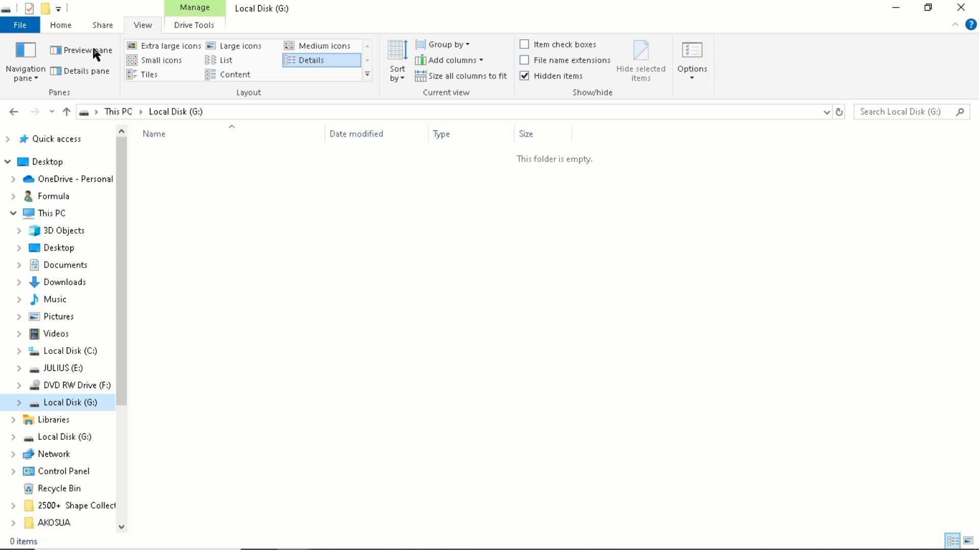
pyautogui.moveTo(507, 68)
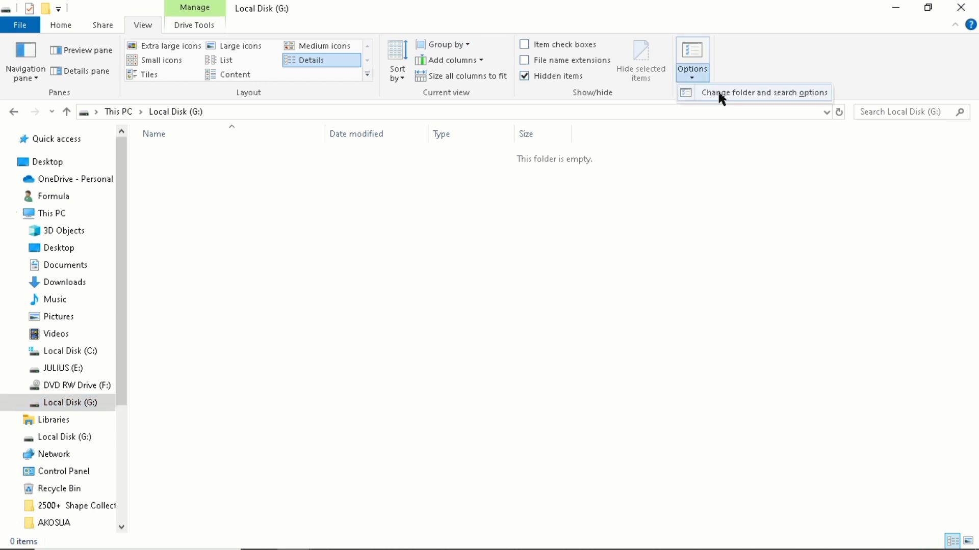
# Step: Bring up the Folder Options dialog from the View tab's Options menu
pyautogui.click(762, 93)
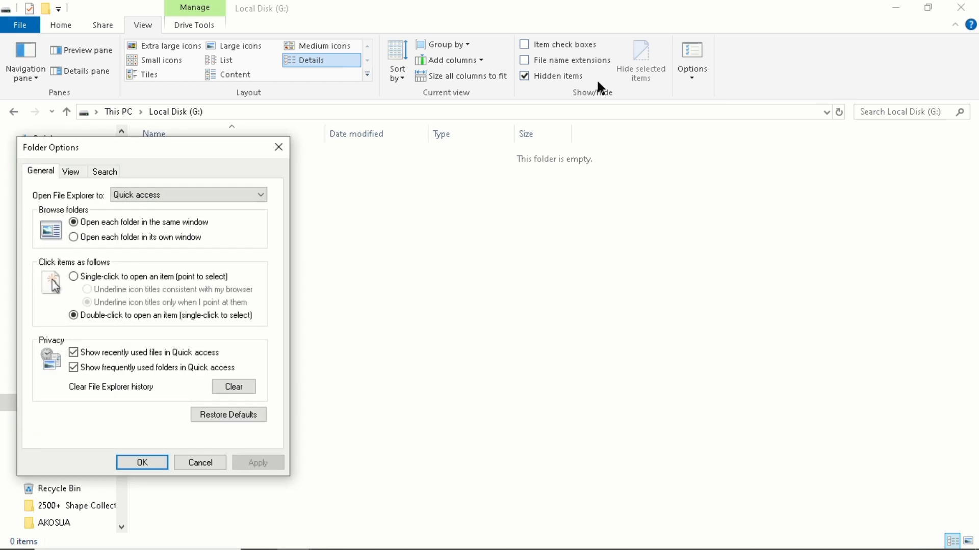
pyautogui.moveTo(149, 147); pyautogui.dragTo(212, 149)
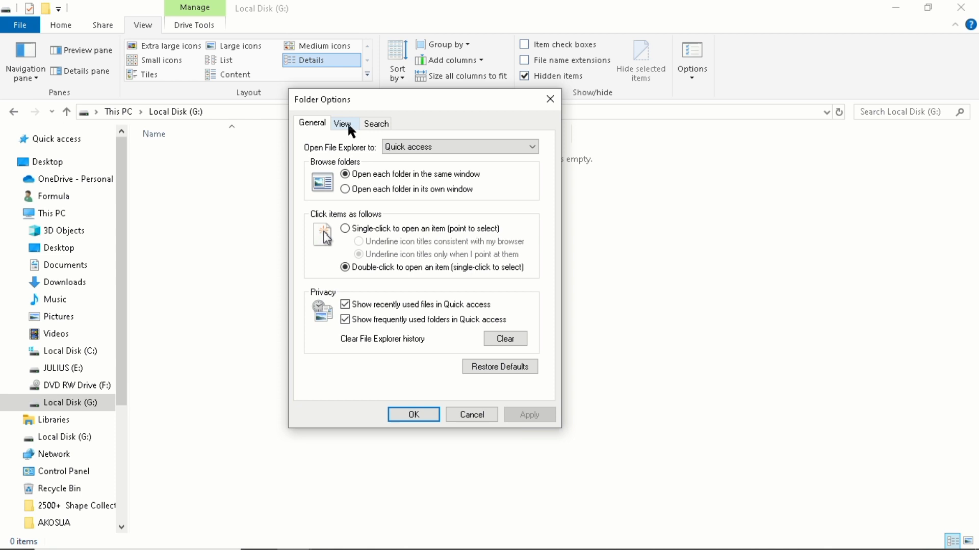
pyautogui.click(342, 124)
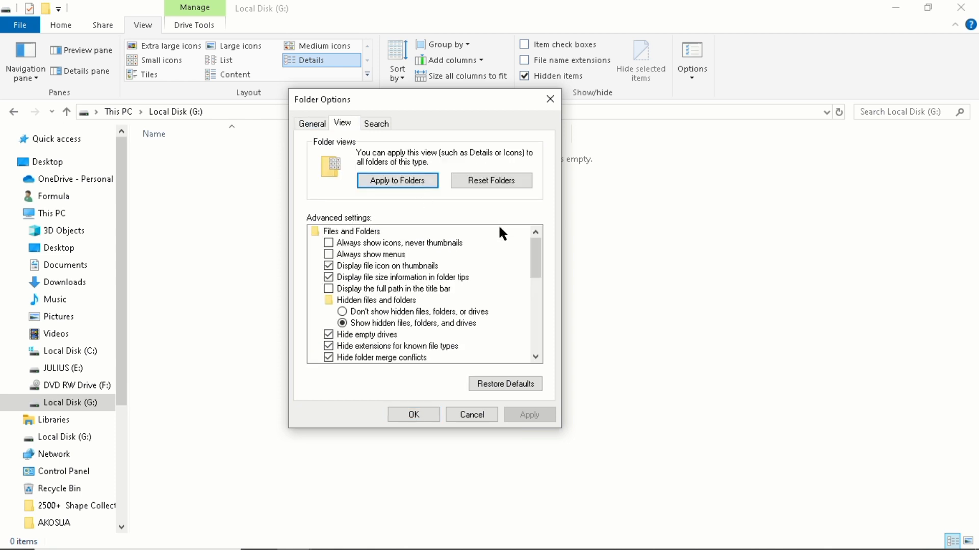
pyautogui.scroll(-3)
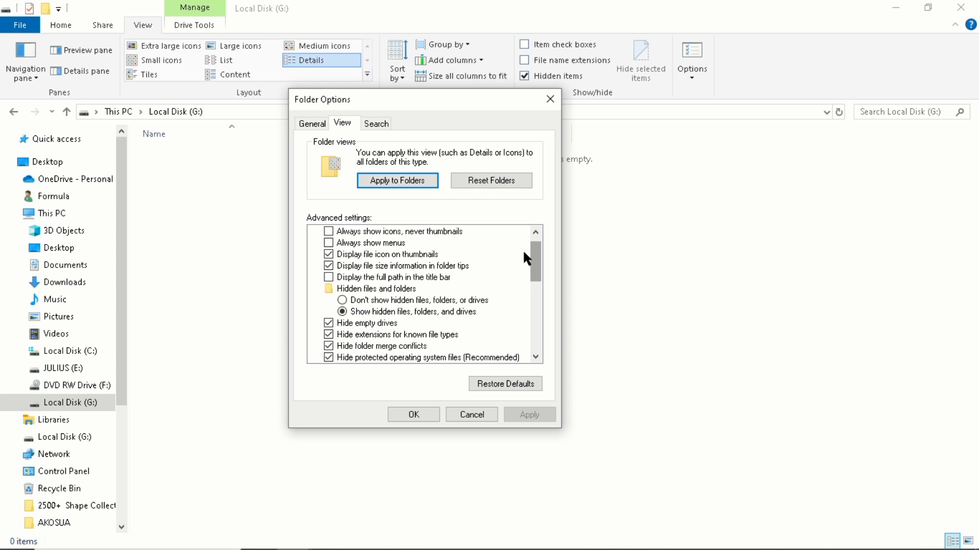
pyautogui.moveTo(364, 321)
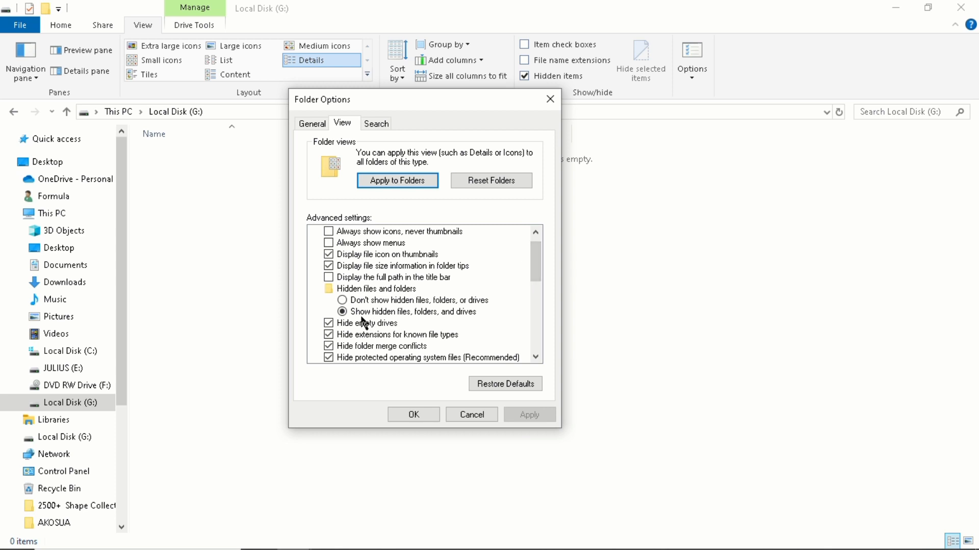
pyautogui.moveTo(359, 315)
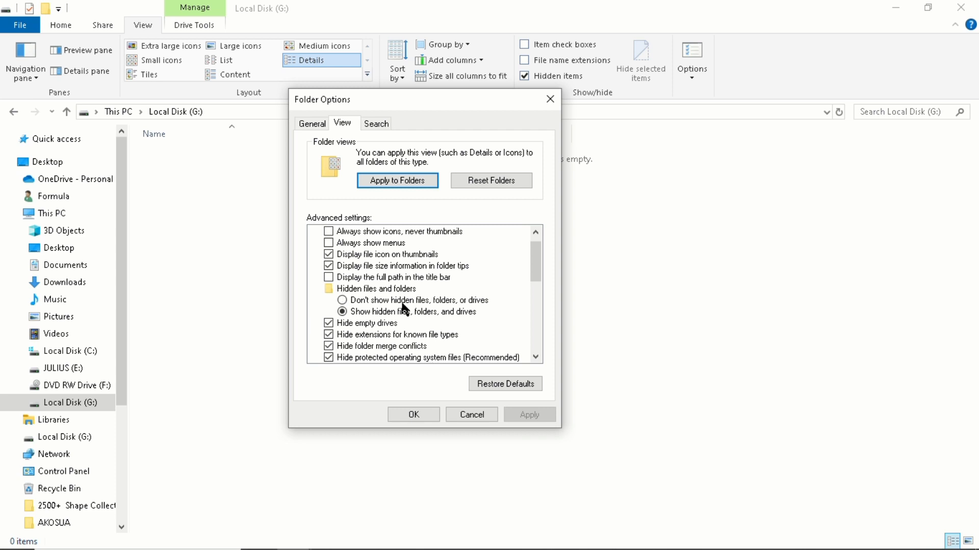
pyautogui.moveTo(533, 267)
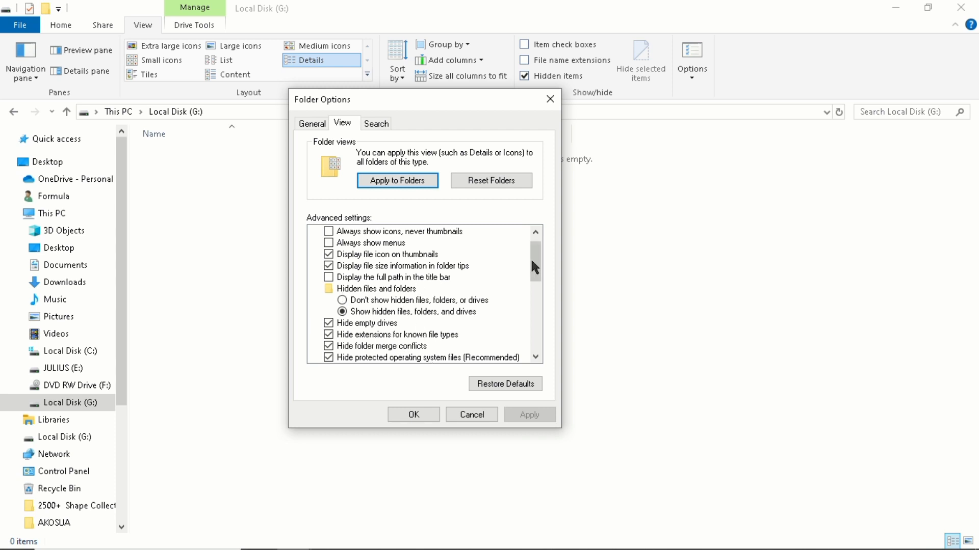
pyautogui.scroll(-3)
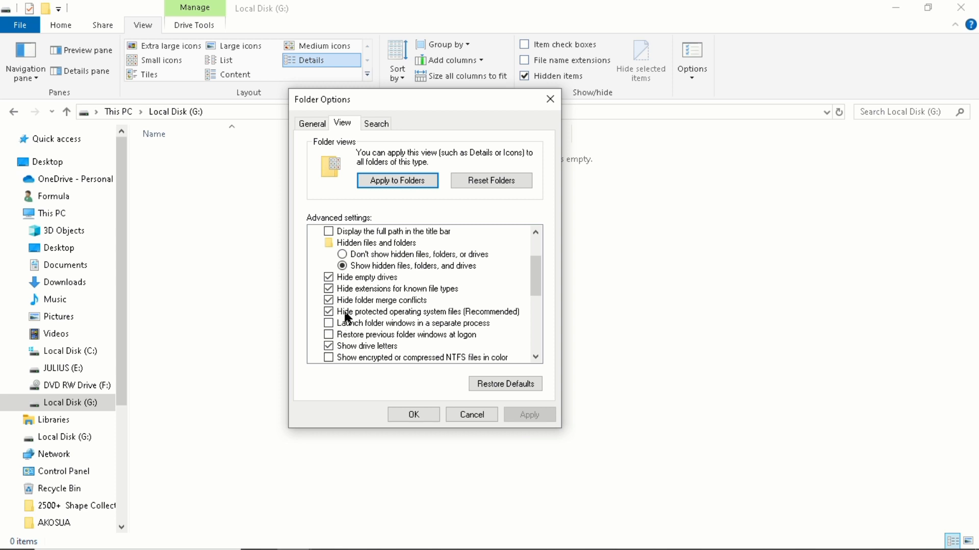
pyautogui.moveTo(333, 325)
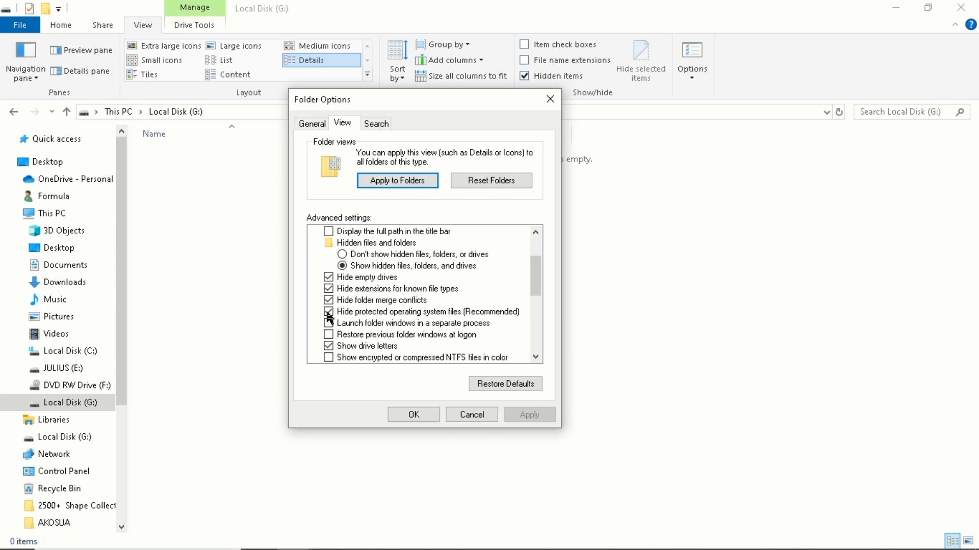
# Step: Uncheck 'Hide protected operating system files (Recommended)' and confirm the warning with Yes
pyautogui.click(328, 312)
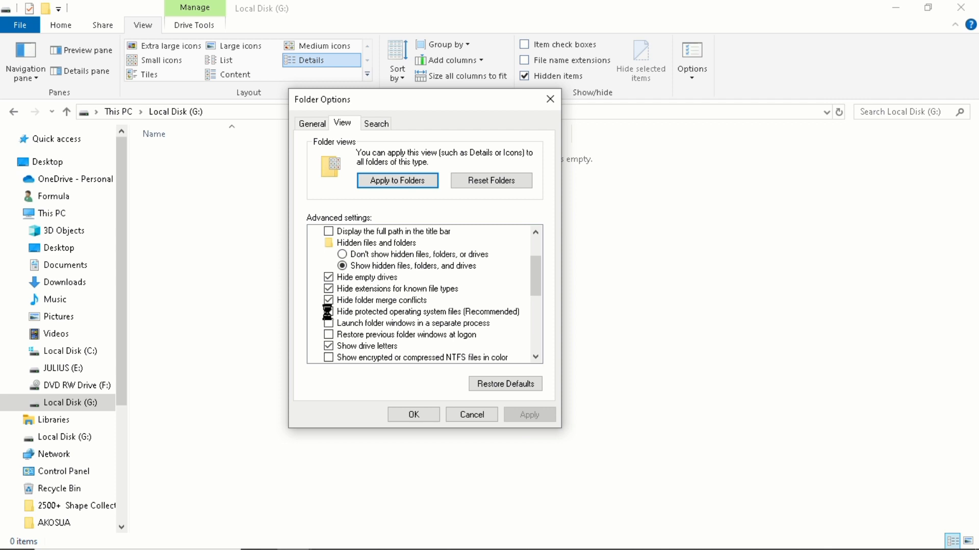
pyautogui.click(330, 312)
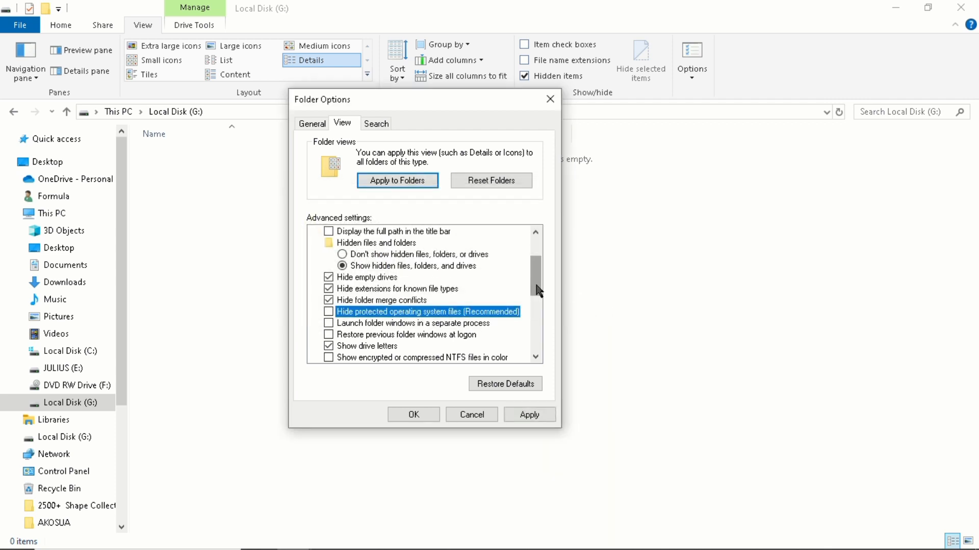
pyautogui.scroll(-3)
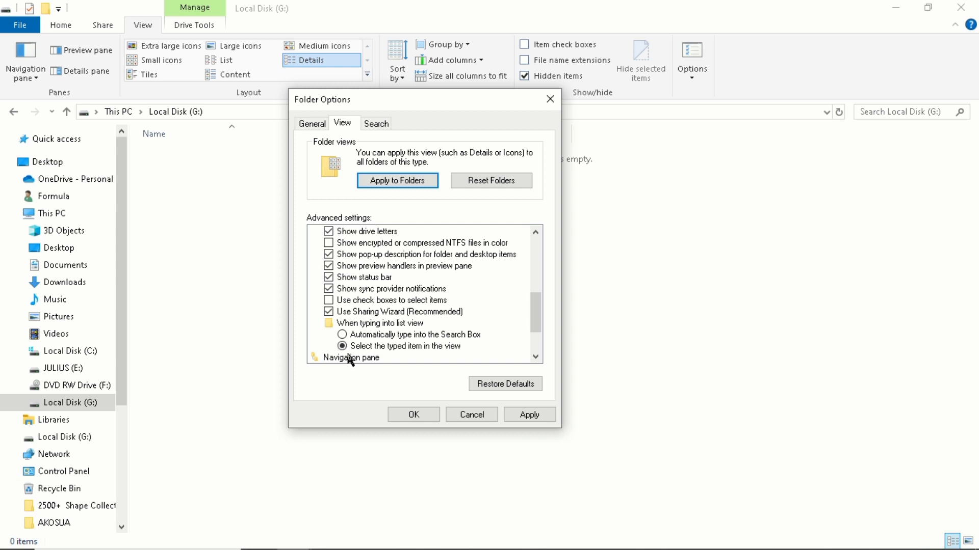
pyautogui.moveTo(411, 357)
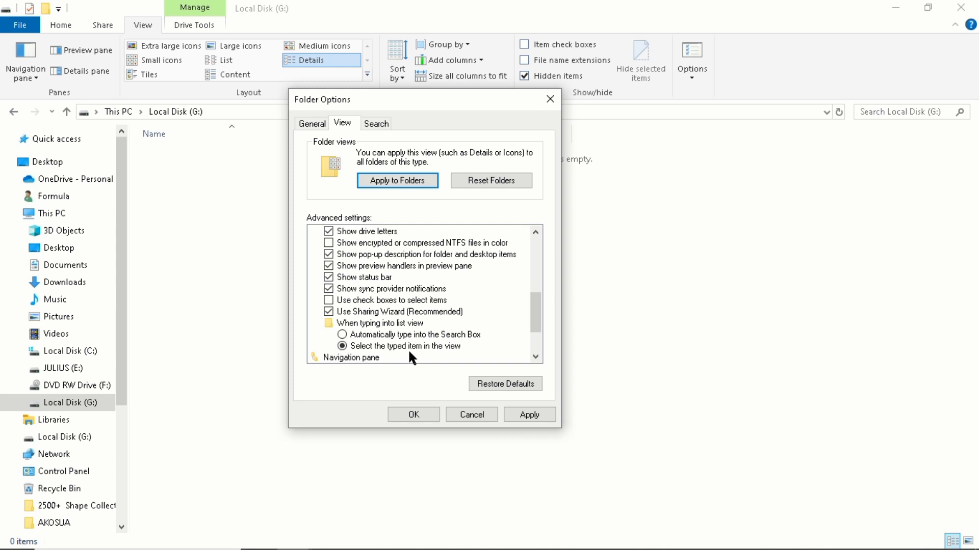
pyautogui.moveTo(397, 360)
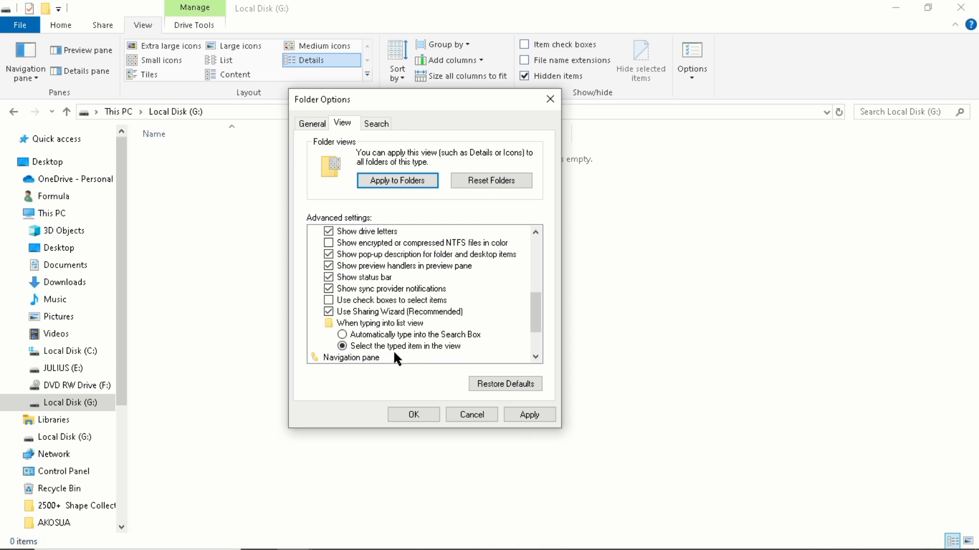
pyautogui.moveTo(347, 356)
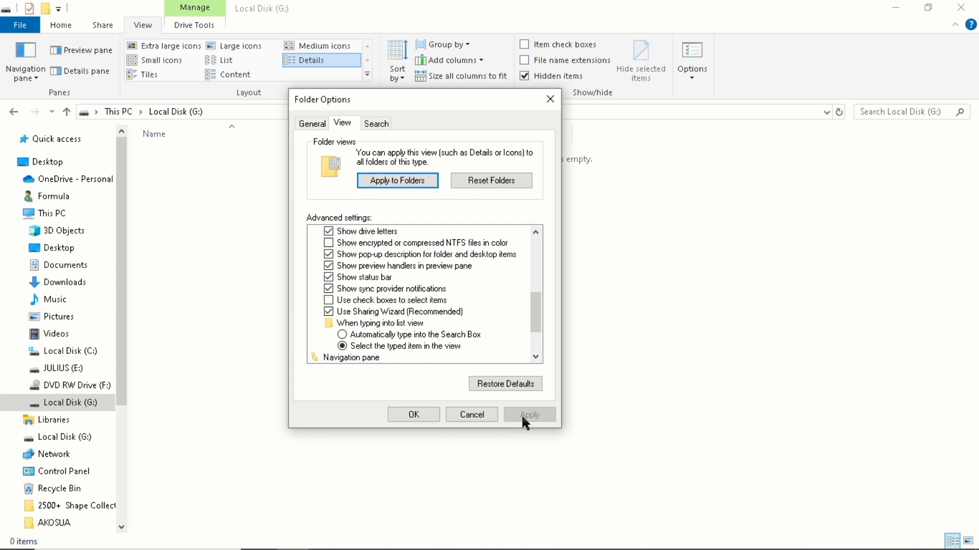
# Step: Apply the Folder Options change so Local Disk (G:) lists $RECYCLE.BIN, autorun.inf, FORMULA and System Volume Information
pyautogui.click(530, 415)
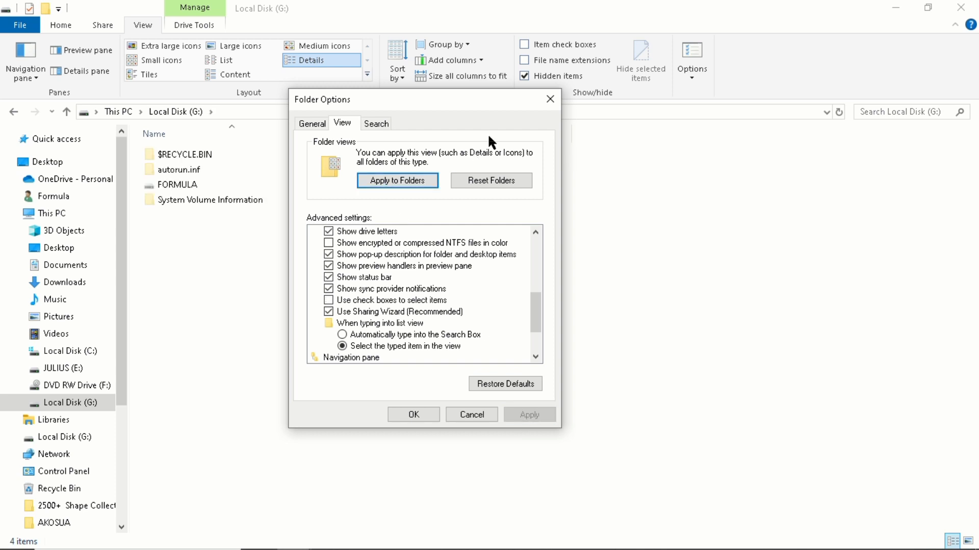
pyautogui.click(413, 415)
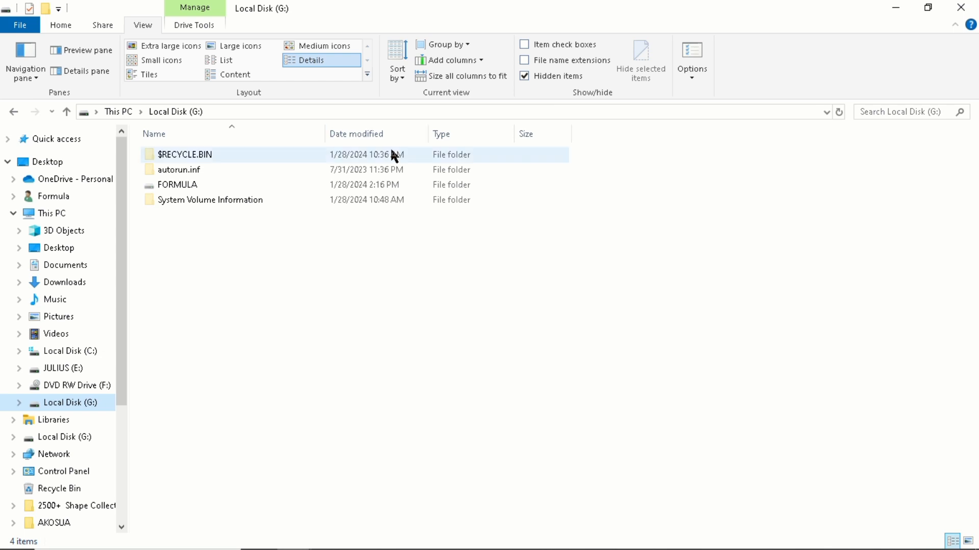
# Step: Look inside the FORMULA folder and return to the top of Local Disk (G:)
pyautogui.click(177, 185)
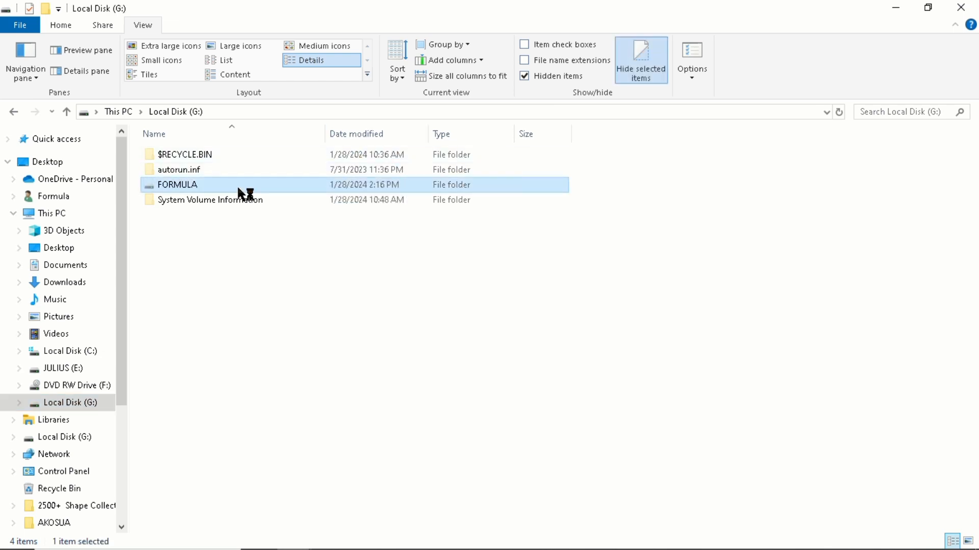
pyautogui.doubleClick(177, 185)
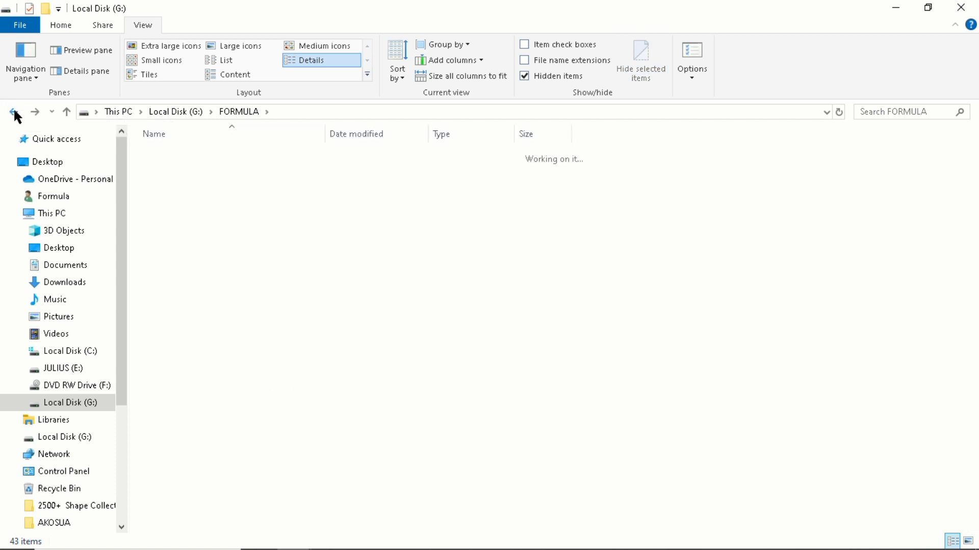
pyautogui.click(14, 112)
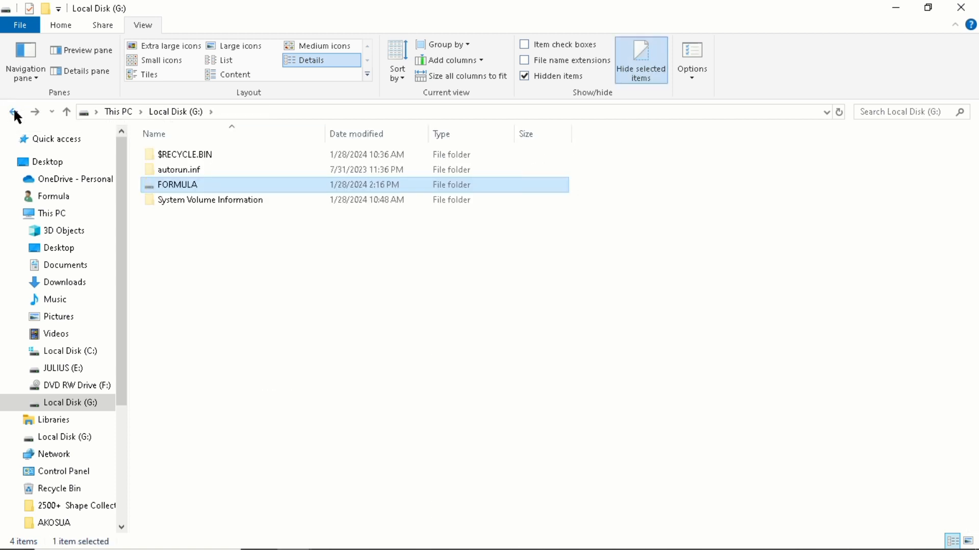